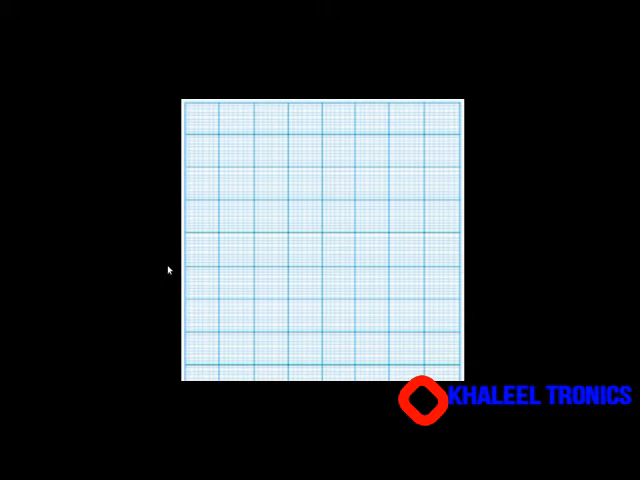
mouse_move(144, 224)
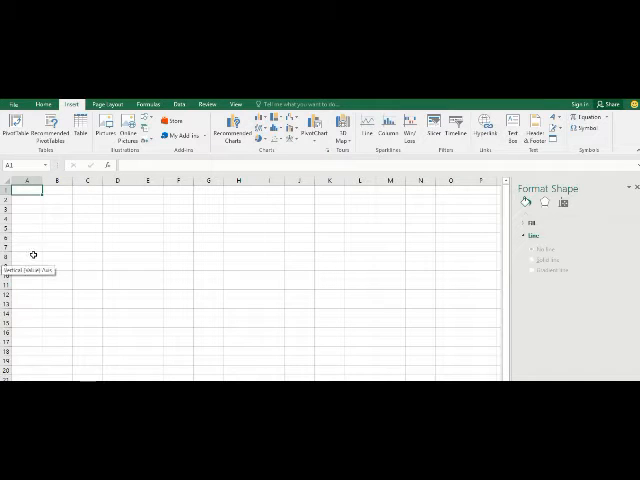
mouse_move(104, 254)
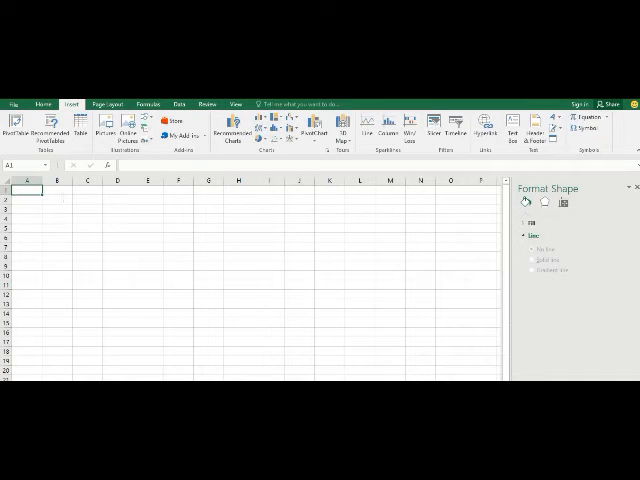
mouse_move(256, 250)
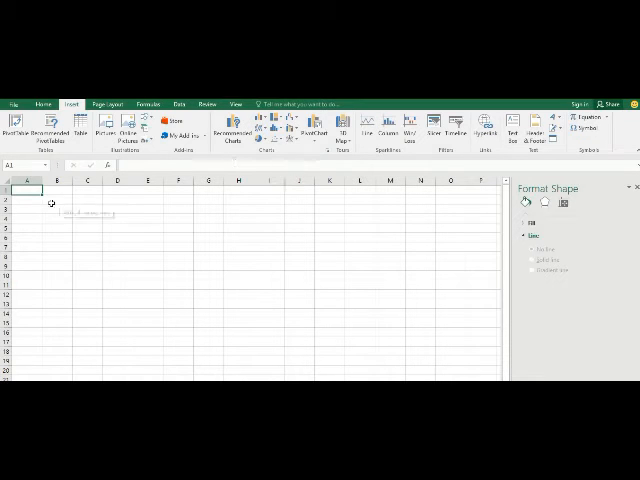
mouse_move(52, 204)
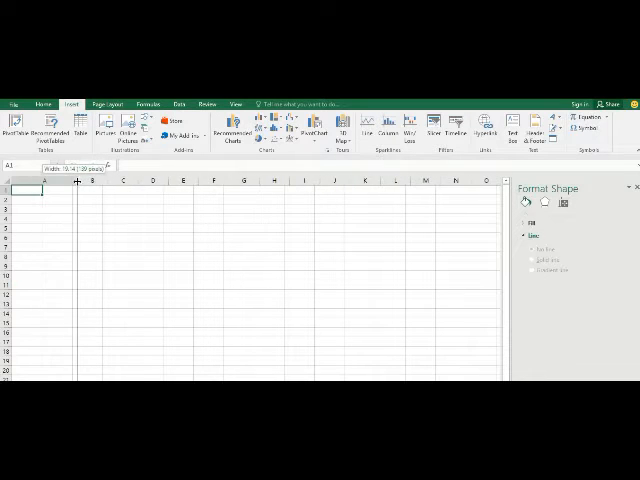
- Select the whole sheet so every column can be narrowed to a small uniform width
left_click_drag(76, 180, 40, 180)
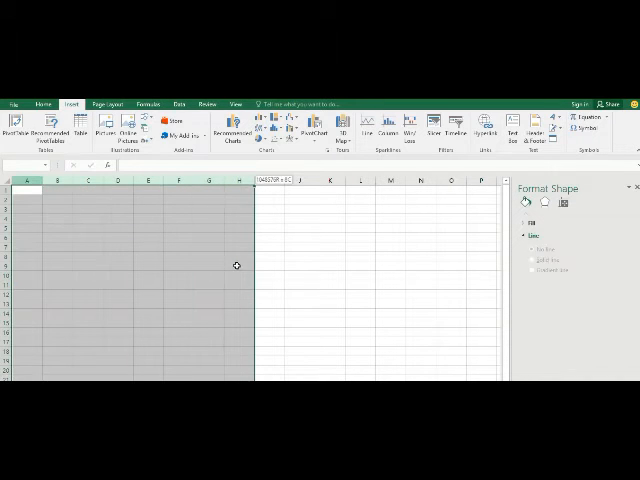
left_click(270, 246)
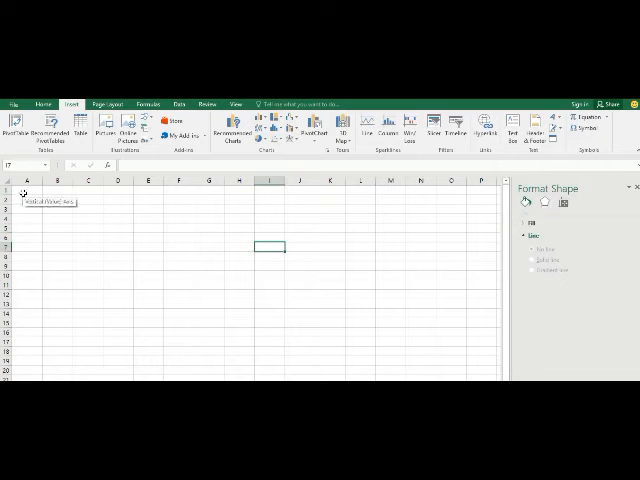
left_click(28, 192)
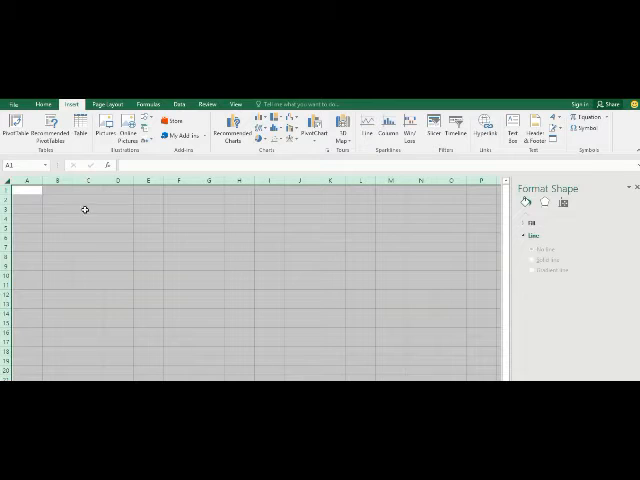
mouse_move(188, 296)
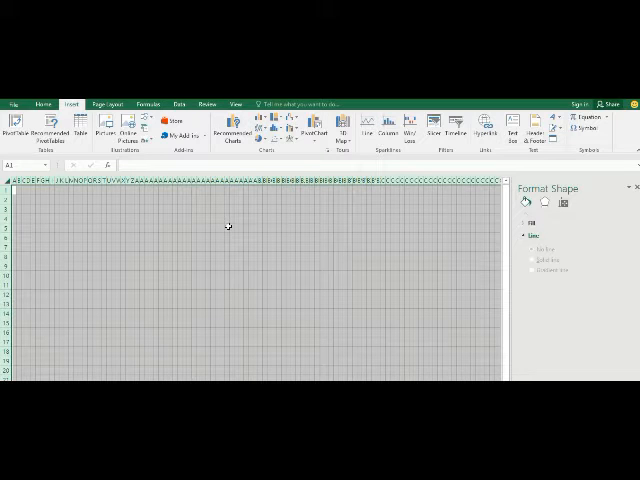
mouse_move(96, 216)
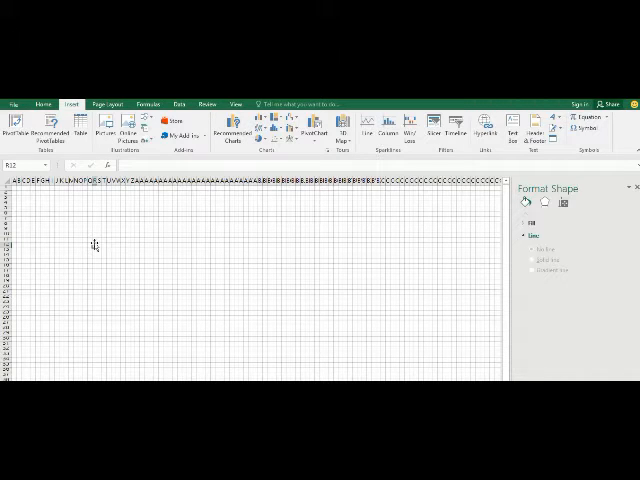
- Apply All Borders to every cell of the sheet
left_click(58, 218)
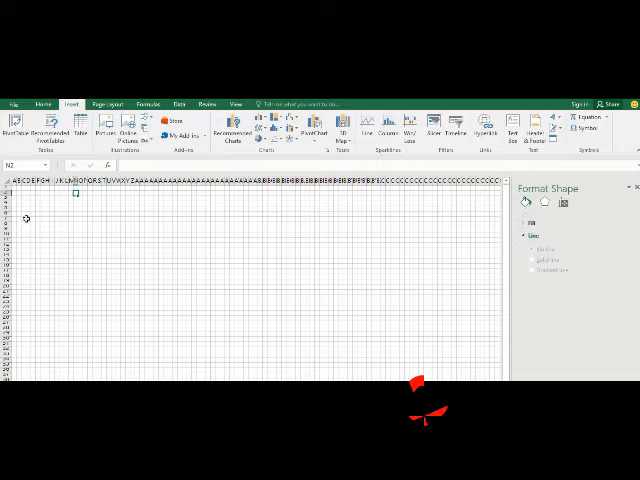
mouse_move(32, 220)
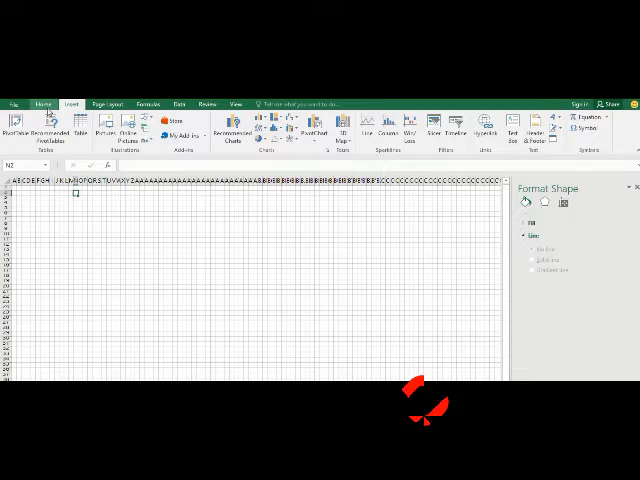
left_click(40, 104)
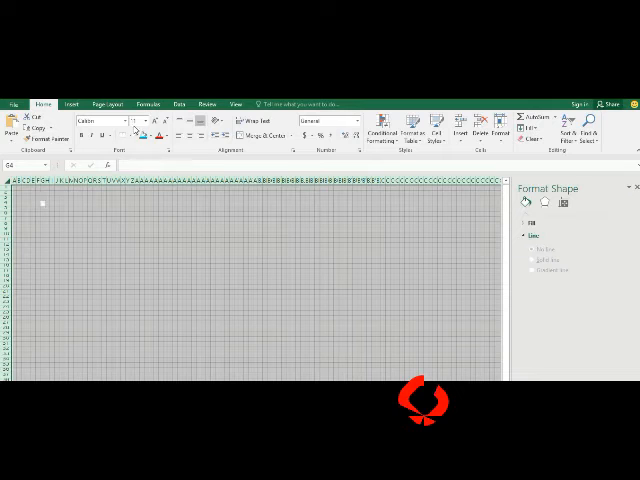
mouse_move(128, 132)
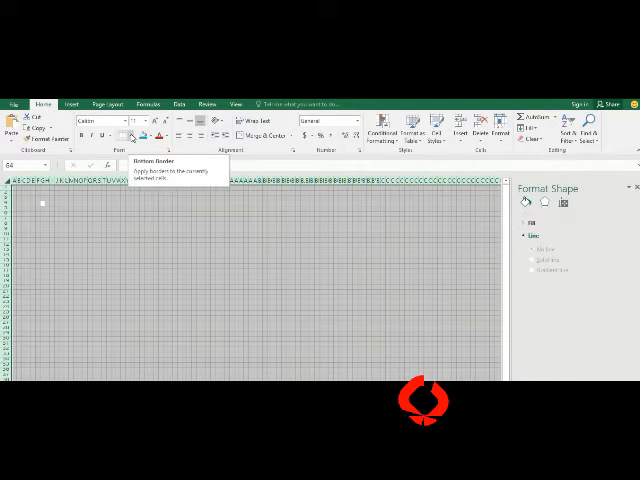
left_click(132, 136)
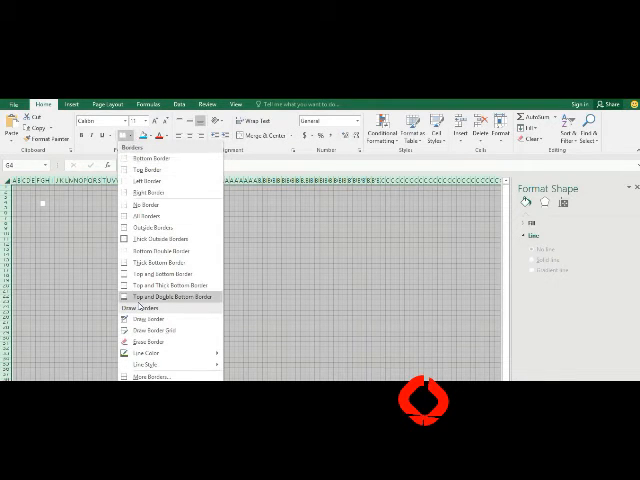
left_click(148, 352)
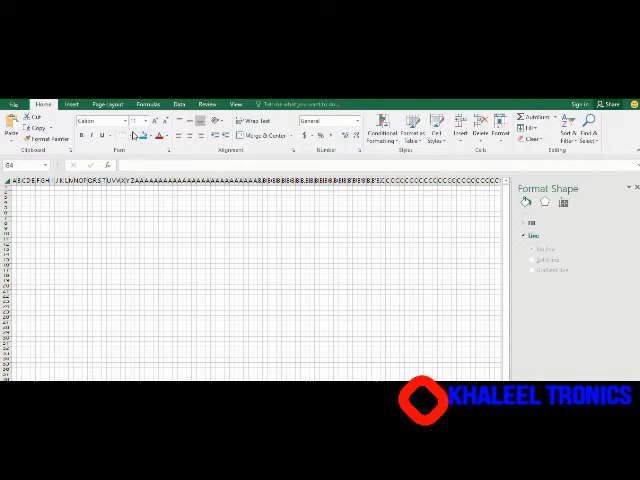
- Choose a line colour for the border lines from the Borders options
left_click(124, 136)
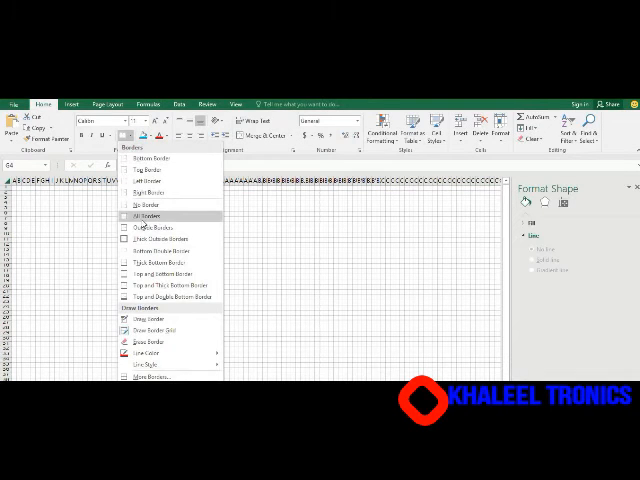
left_click(146, 216)
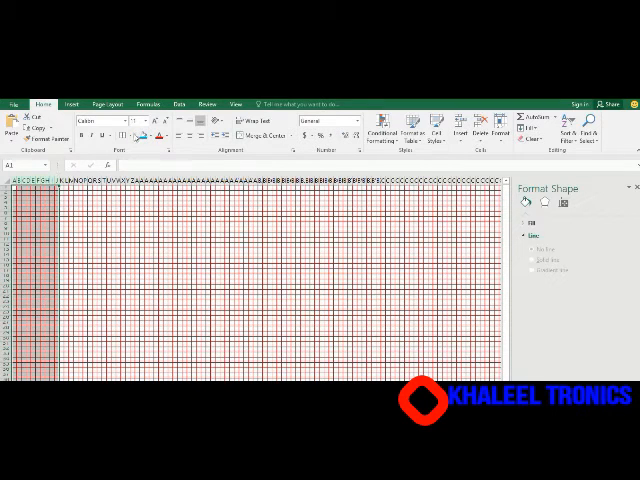
- Reopen the border options to continue drawing the red grid lines
left_click(132, 132)
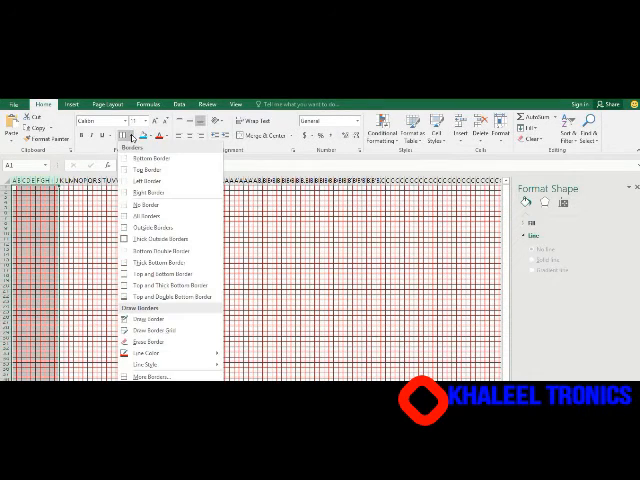
mouse_move(170, 238)
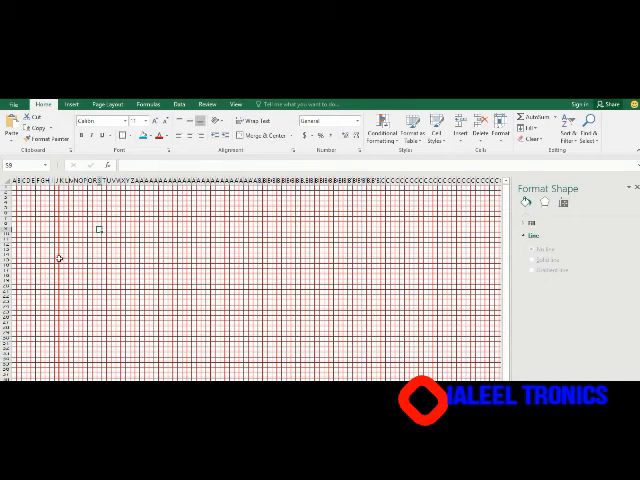
mouse_move(60, 260)
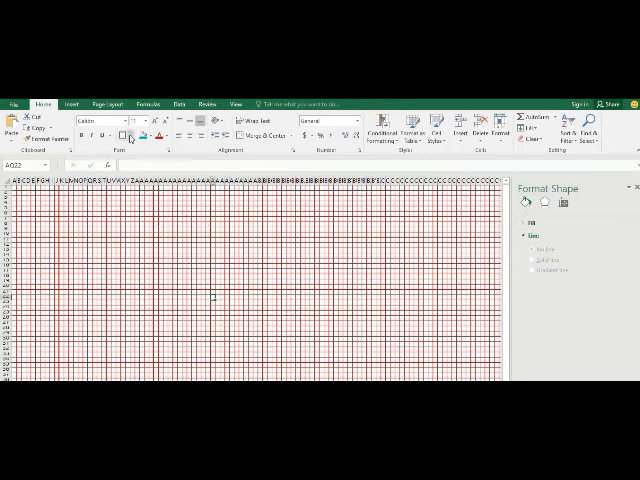
- Apply bold divider borders to a block of the red graph-paper grid
left_click(124, 132)
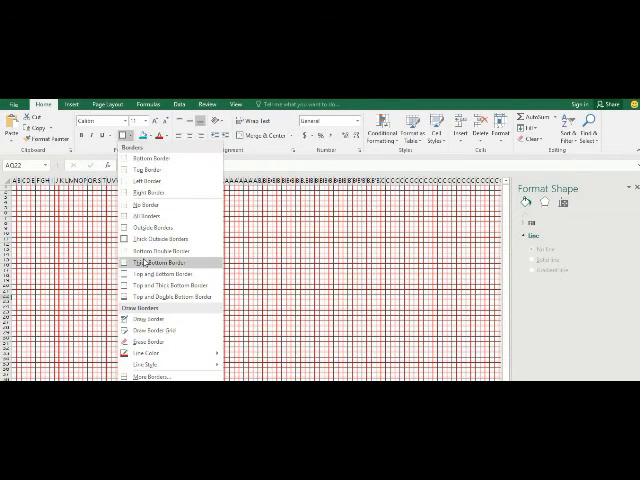
left_click(150, 352)
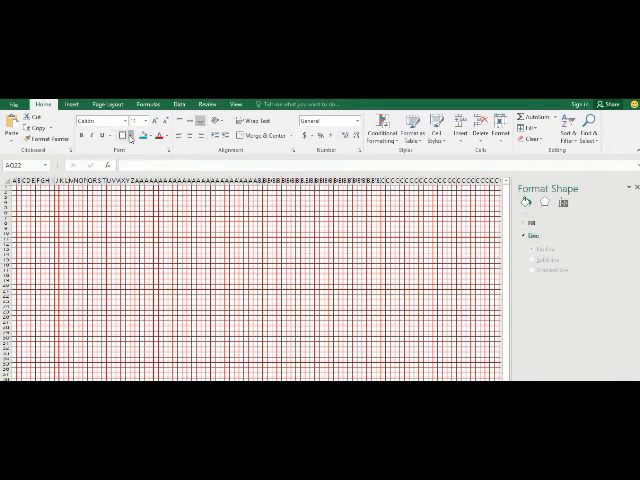
left_click(130, 134)
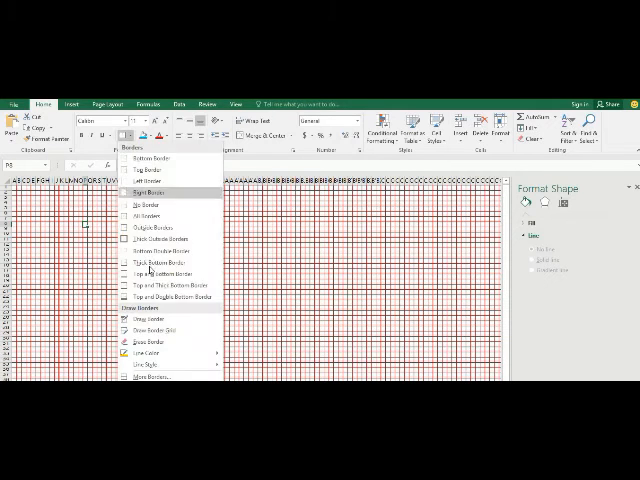
left_click(146, 352)
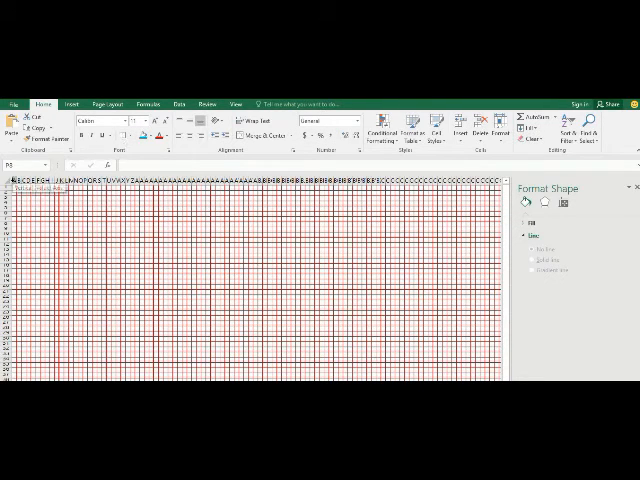
left_click(20, 188)
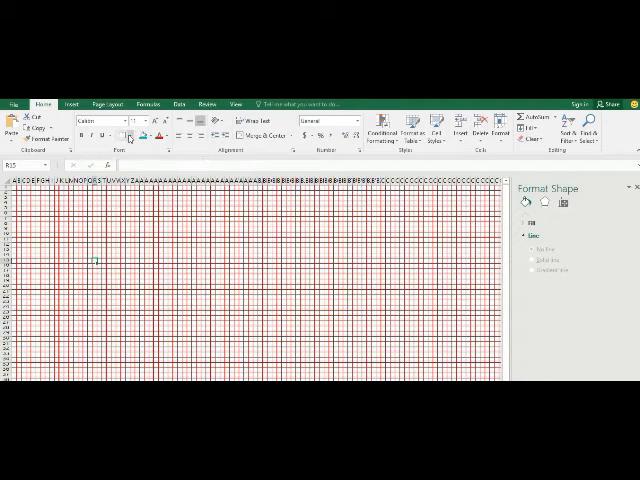
- Draw heavier horizontal divider borders across a band of rows, then return to the sheet
left_click(124, 132)
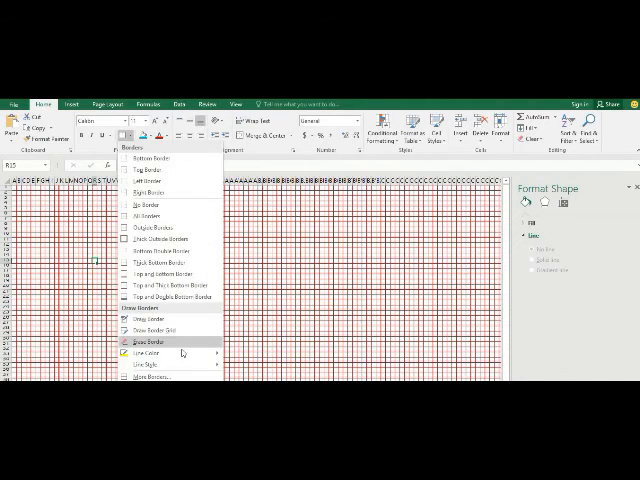
left_click(148, 352)
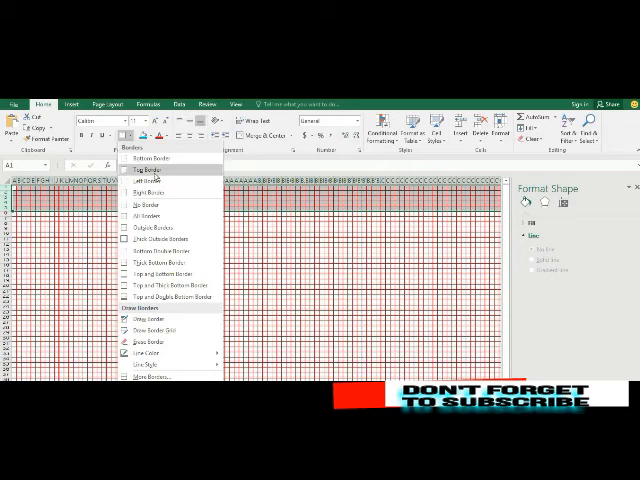
mouse_move(156, 158)
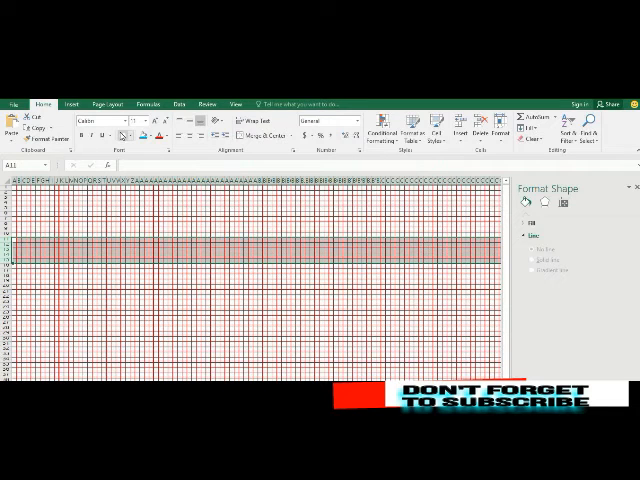
left_click(136, 364)
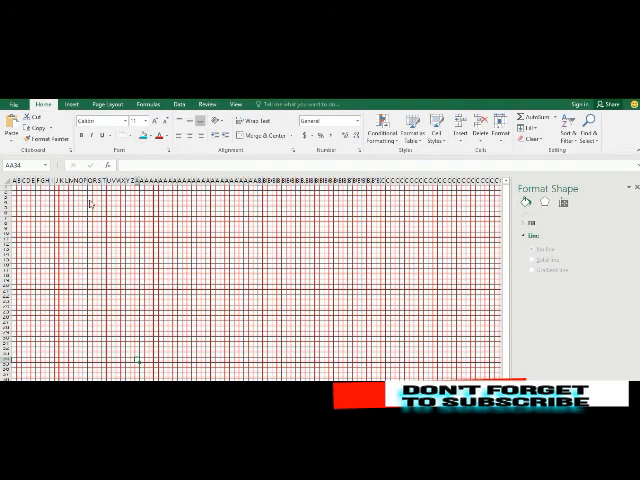
mouse_move(36, 264)
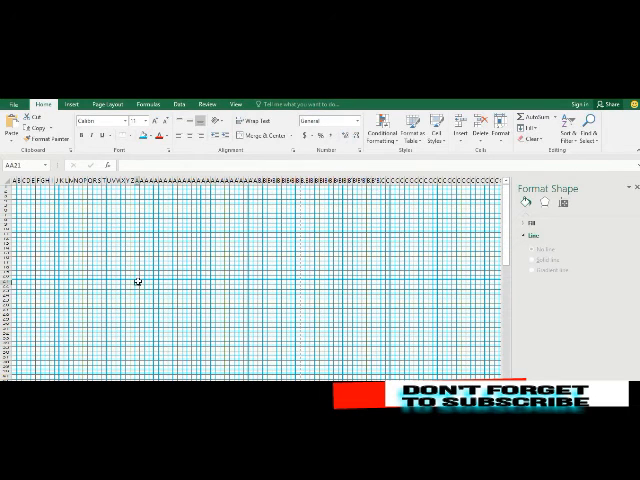
mouse_move(64, 214)
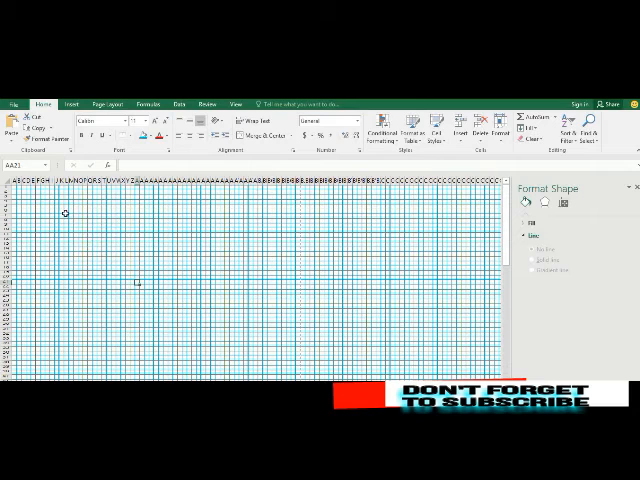
mouse_move(60, 252)
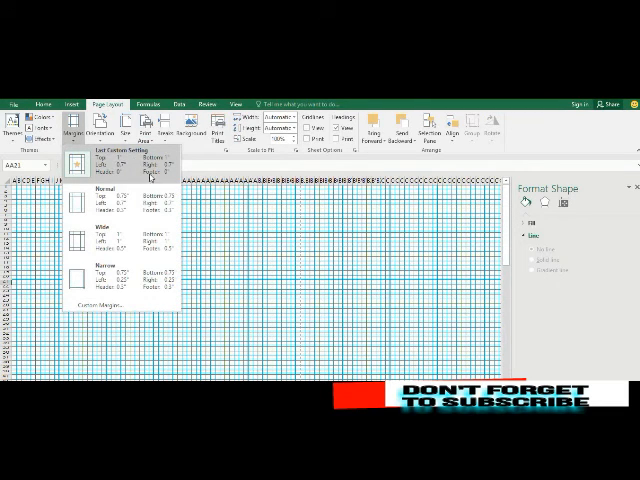
mouse_move(112, 212)
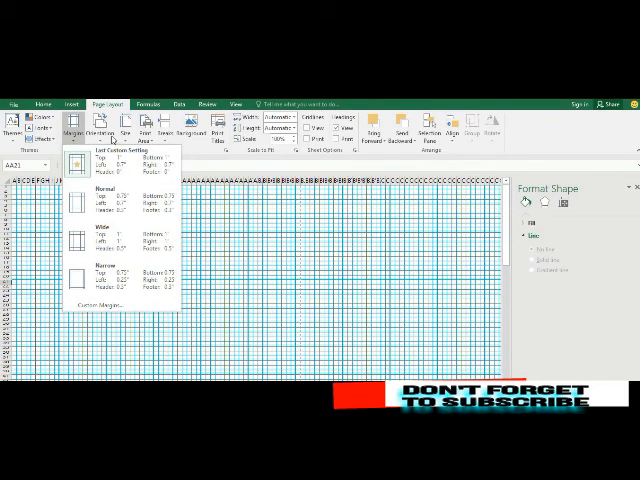
- Choose a margin preset for printing the graph-paper sheet
left_click(100, 126)
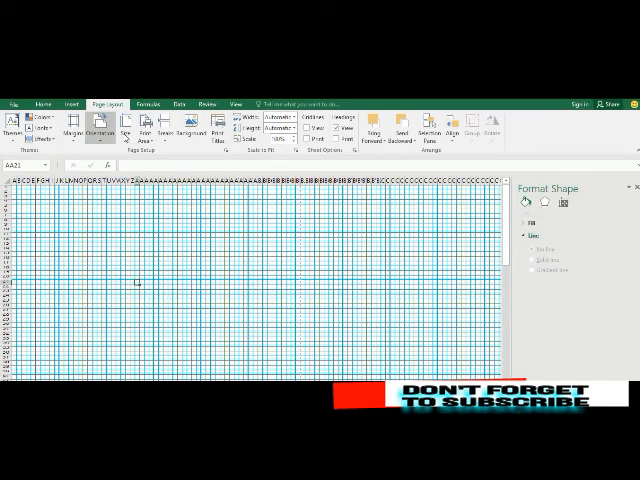
left_click(128, 128)
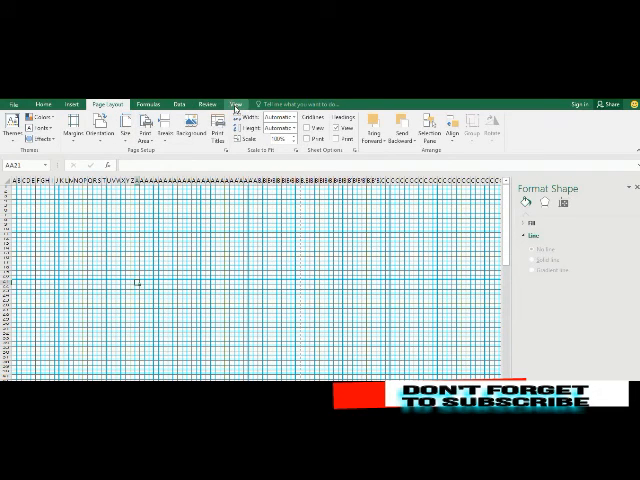
- Switch to Page Layout view to see the sheet as printed pages, then go to File
left_click(232, 104)
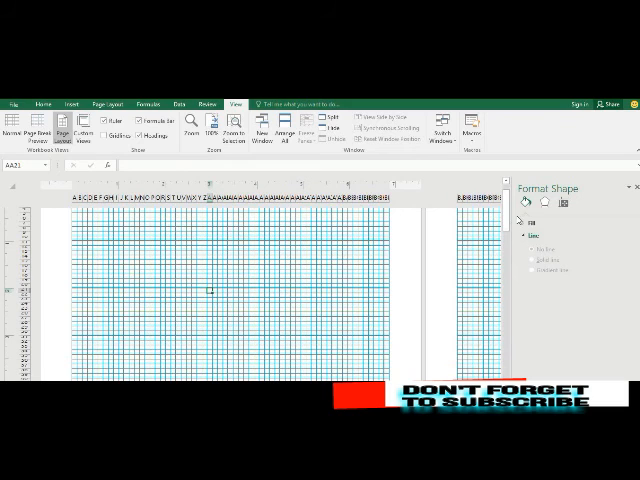
scroll("down", 3)
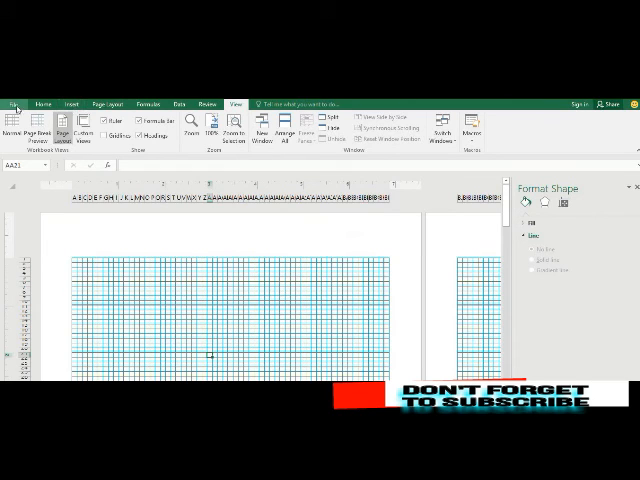
left_click(12, 102)
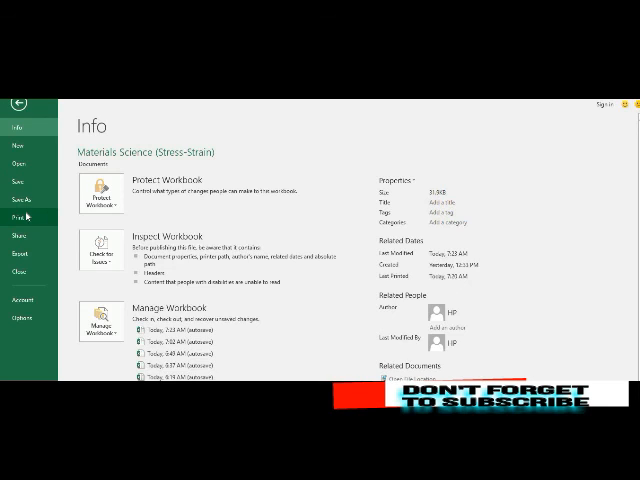
- Open Print to preview the blue graph-paper grid as a single page
left_click(20, 216)
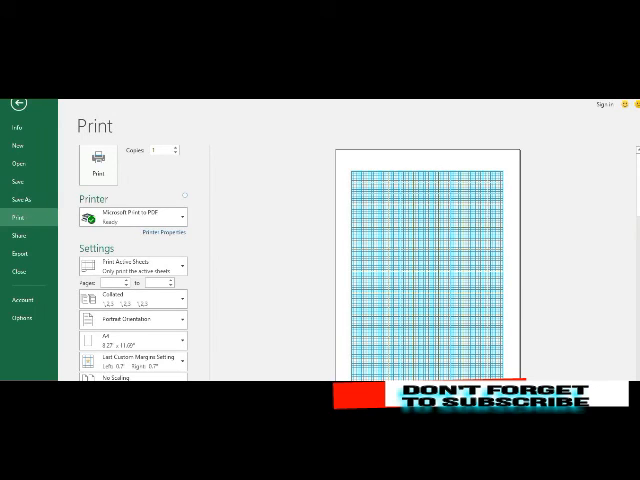
mouse_move(404, 308)
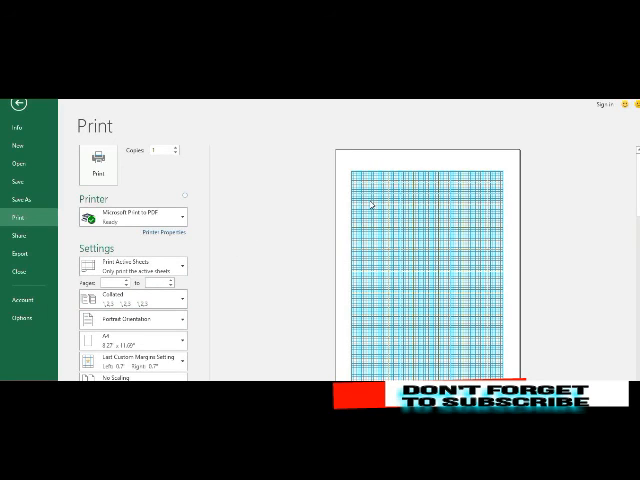
mouse_move(398, 188)
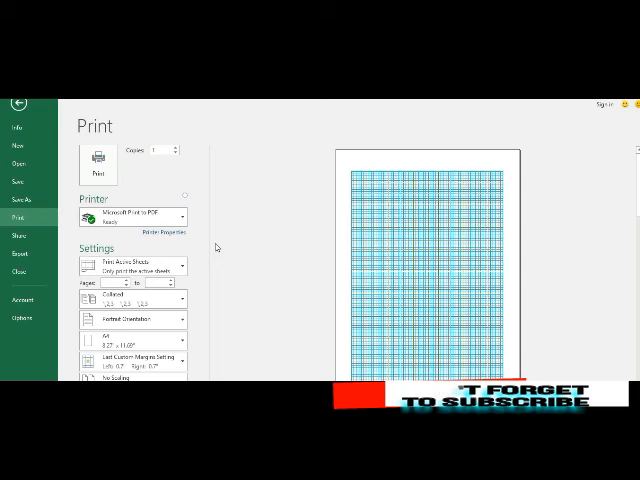
mouse_move(300, 238)
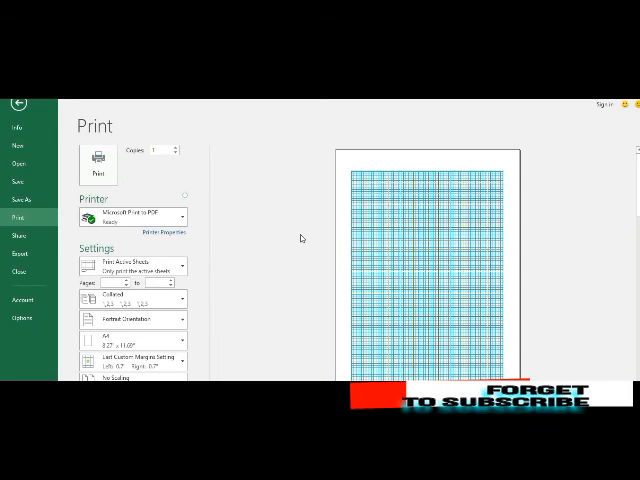